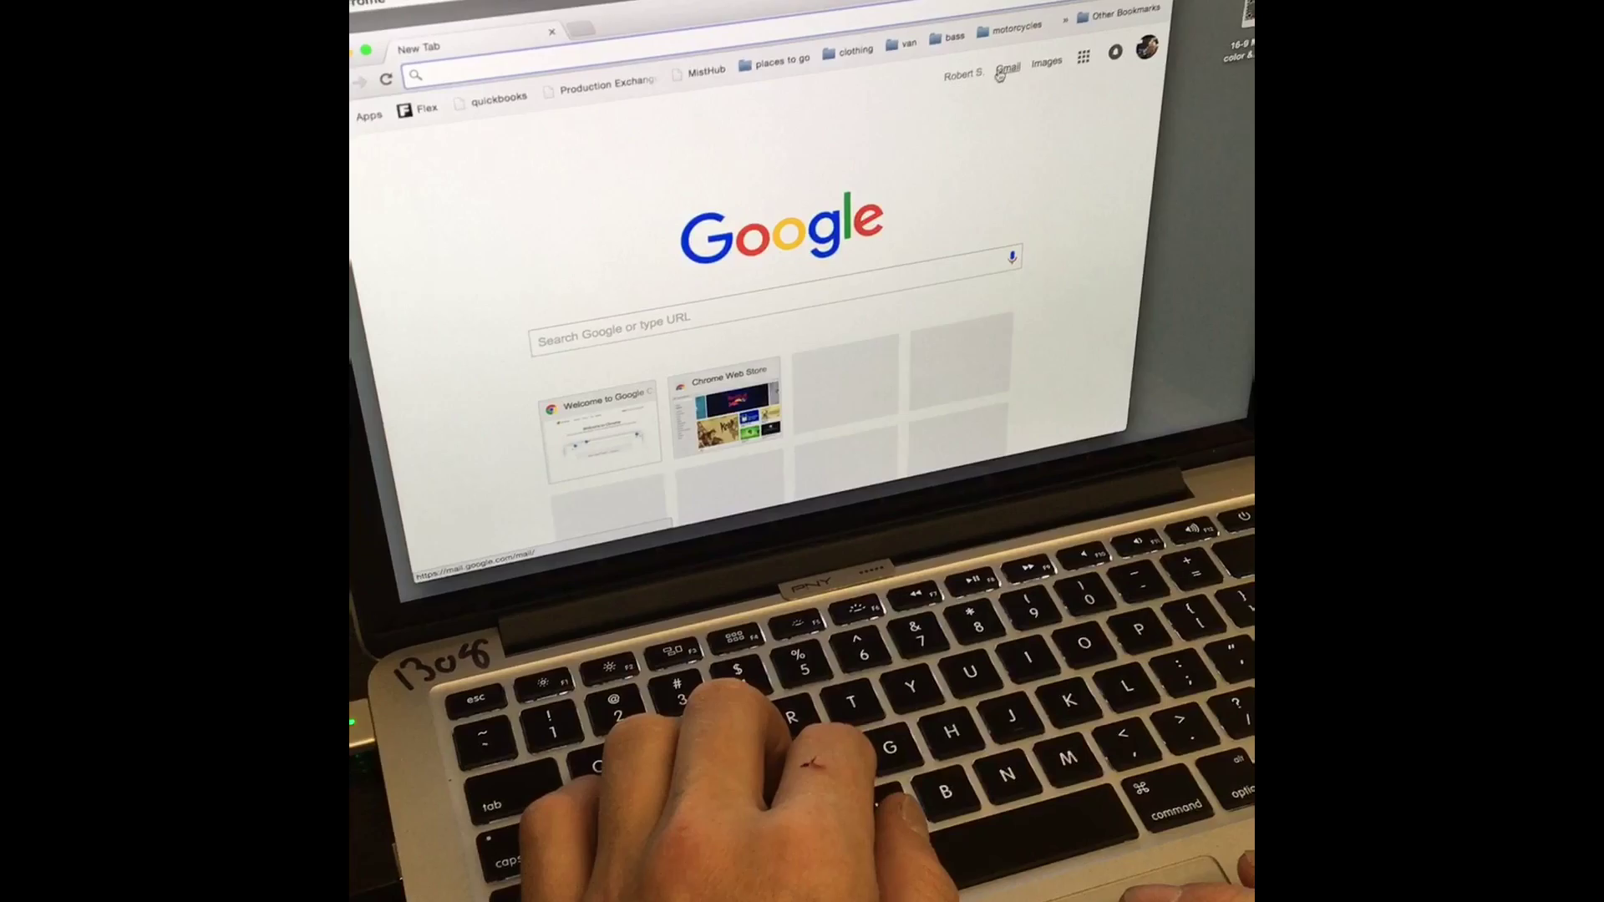
- Open Gmail from the Chrome New Tab page
click(1004, 71)
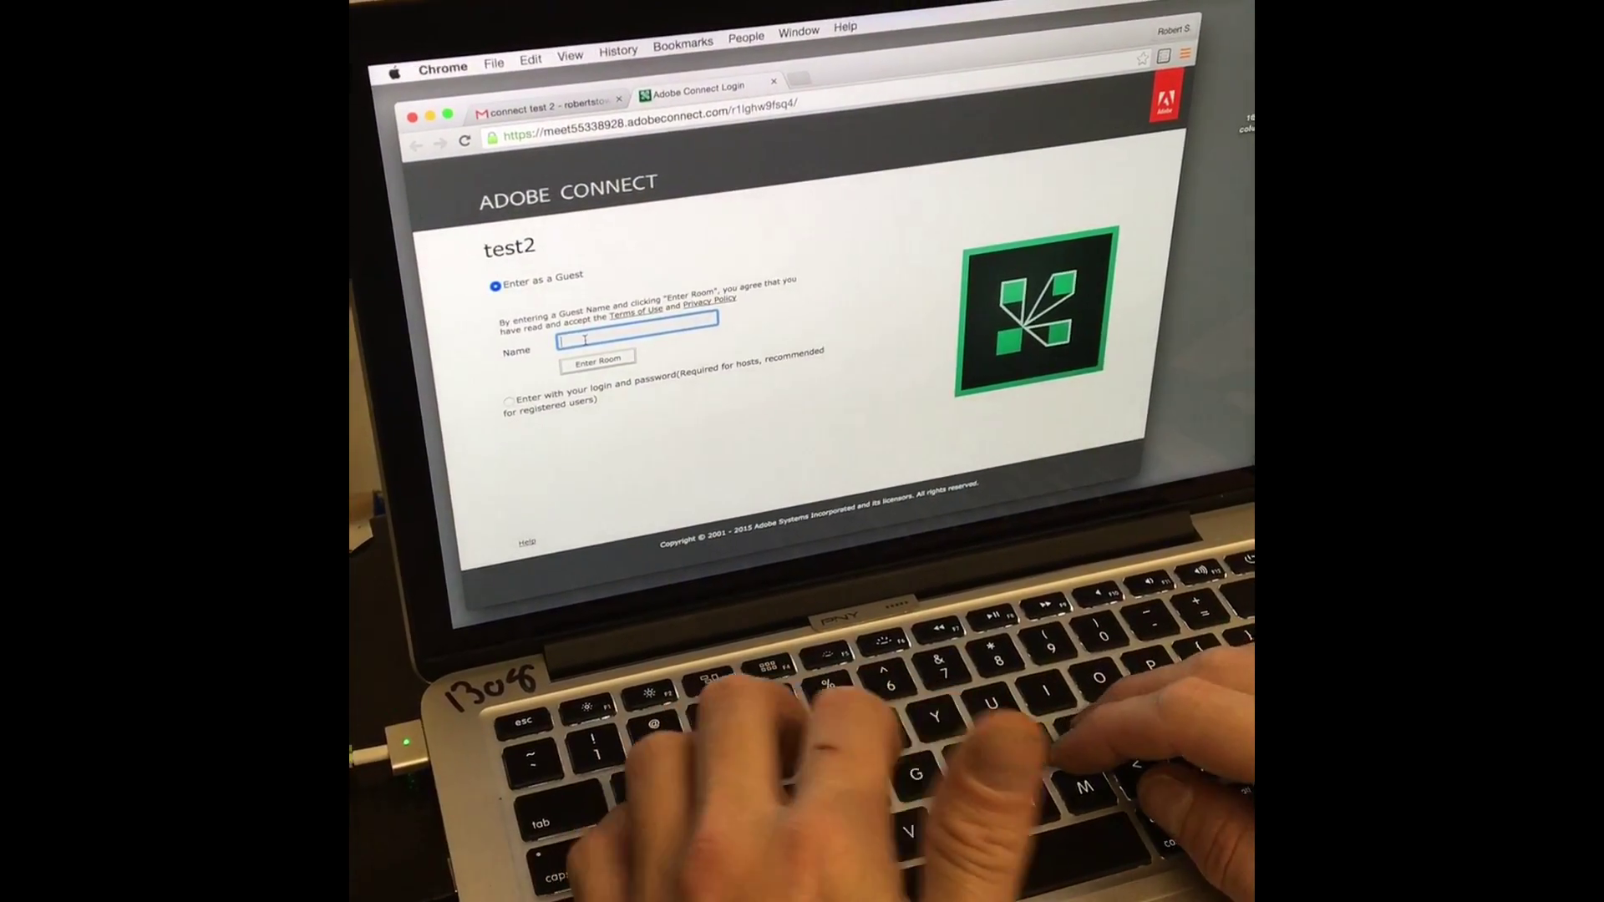
- Enter the guest name 'avms' on the test2 room login page
text(avms)
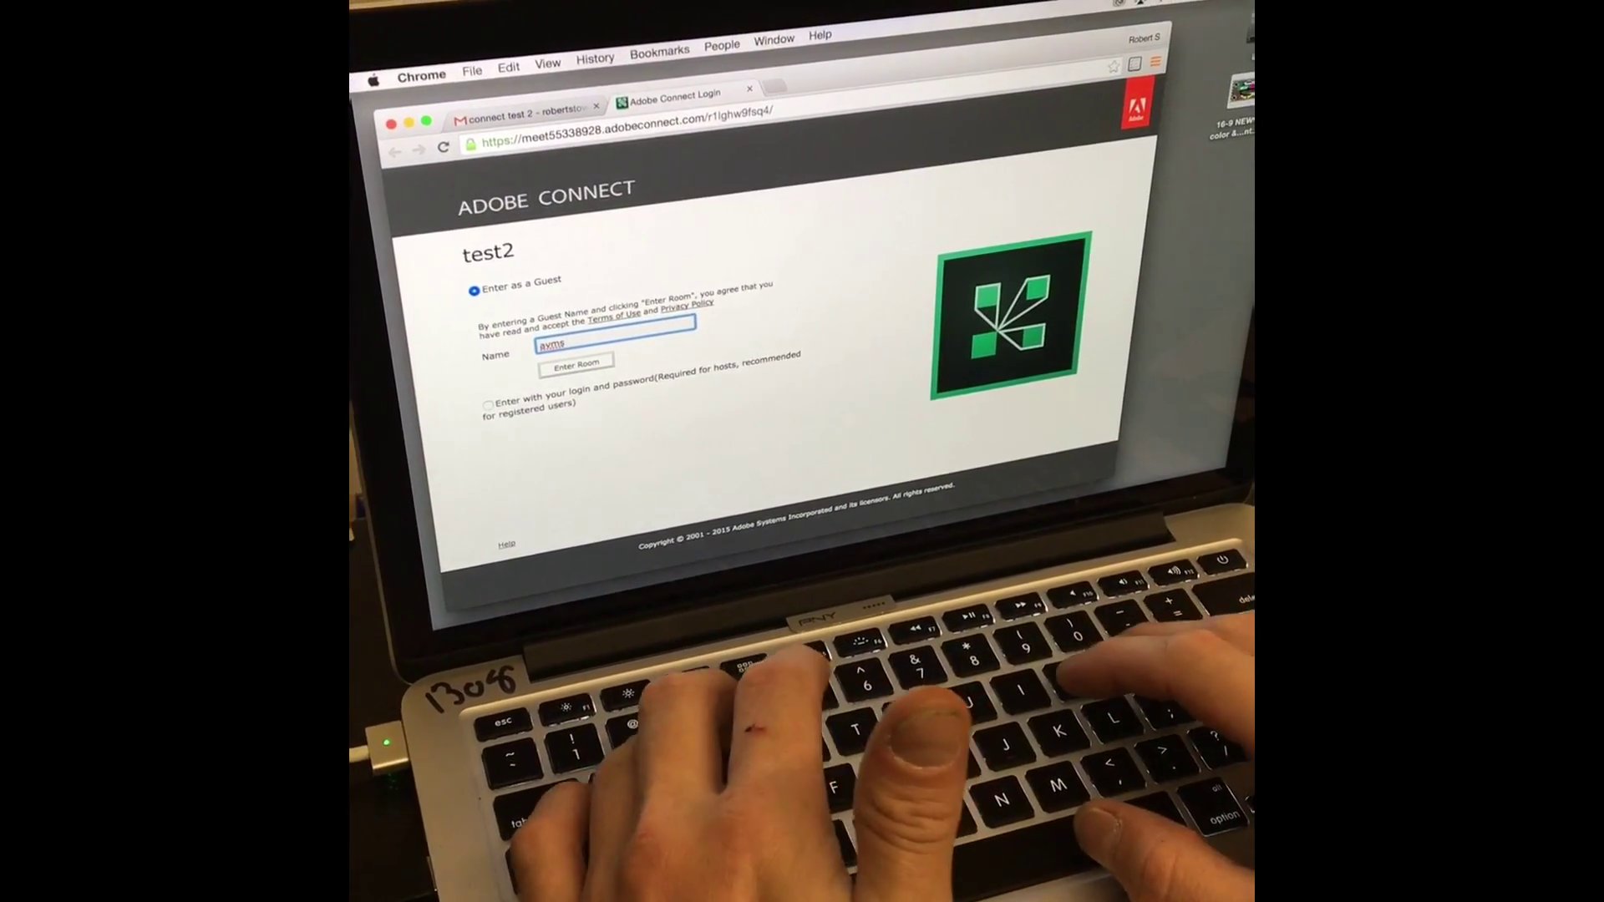